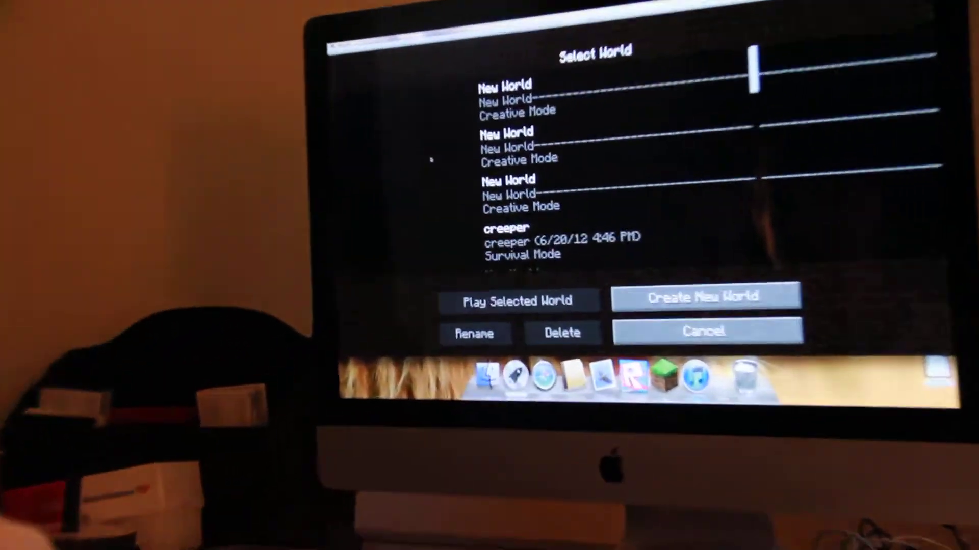
# Step: Start a new world and open its world creation settings
pyautogui.click(704, 296)
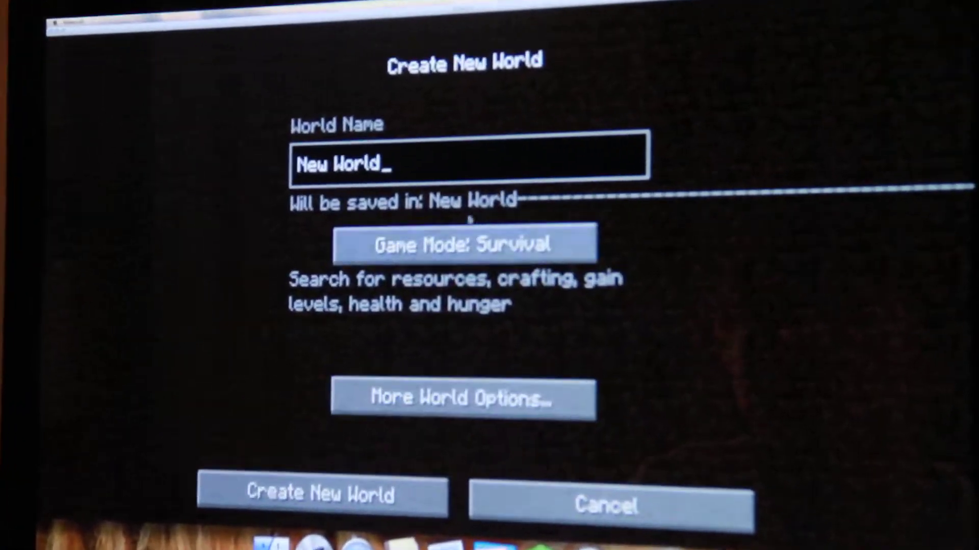
pyautogui.click(460, 398)
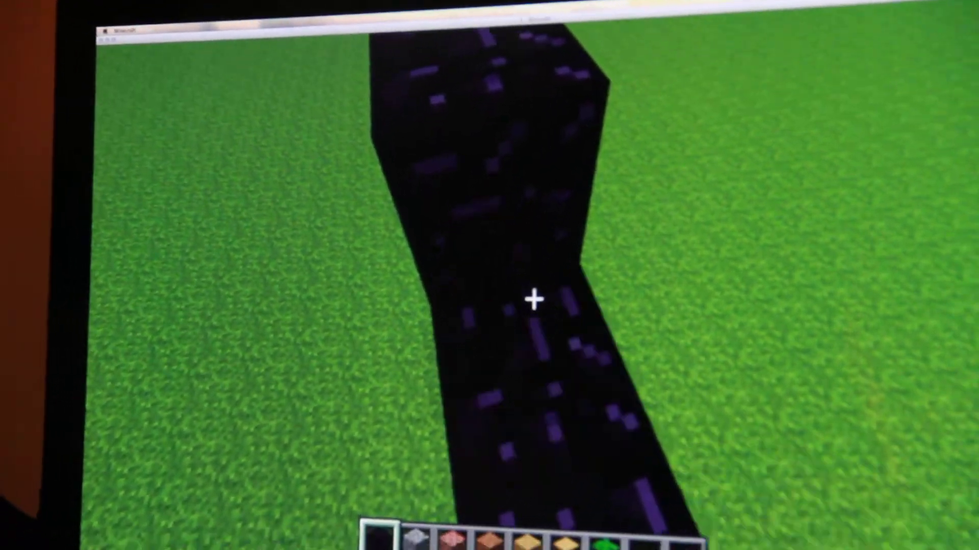
# Step: Open the creative inventory beside the tall obsidian column
pyautogui.press('e')
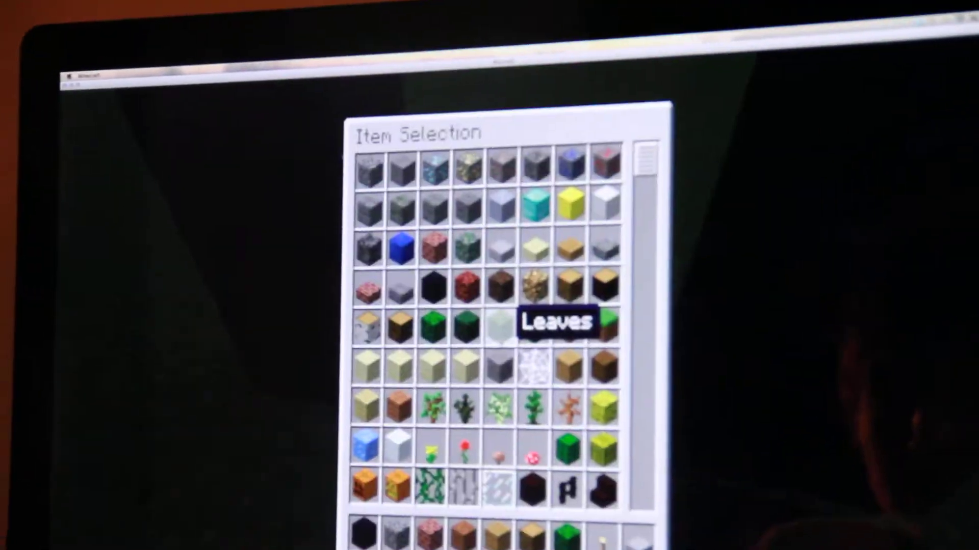
# Step: Scroll the creative inventory down to look for flint and steel
pyautogui.scroll(-3)
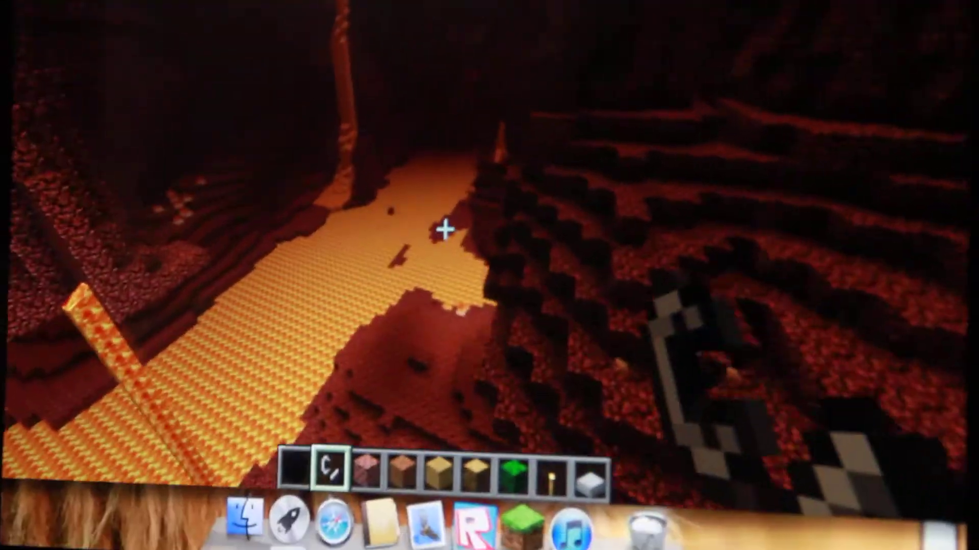
pyautogui.moveTo(447, 245)
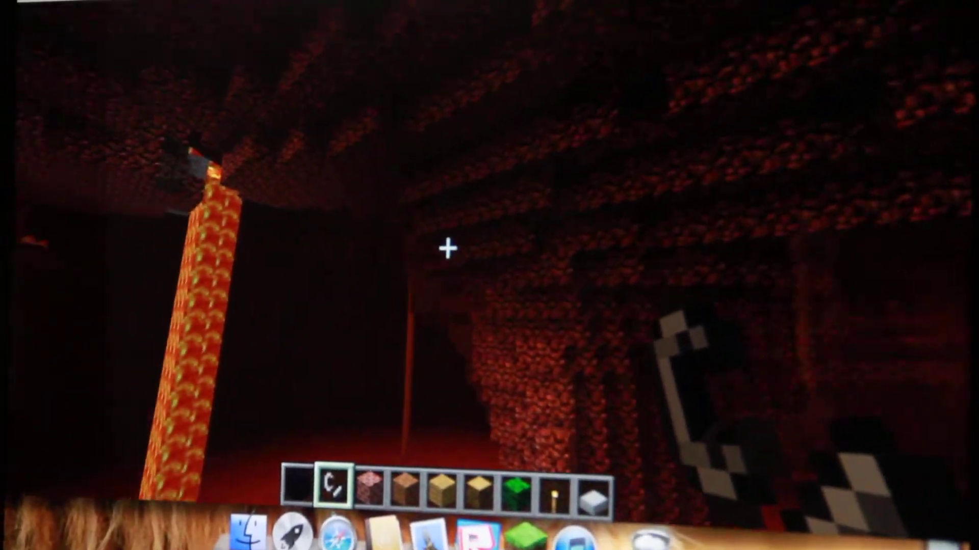